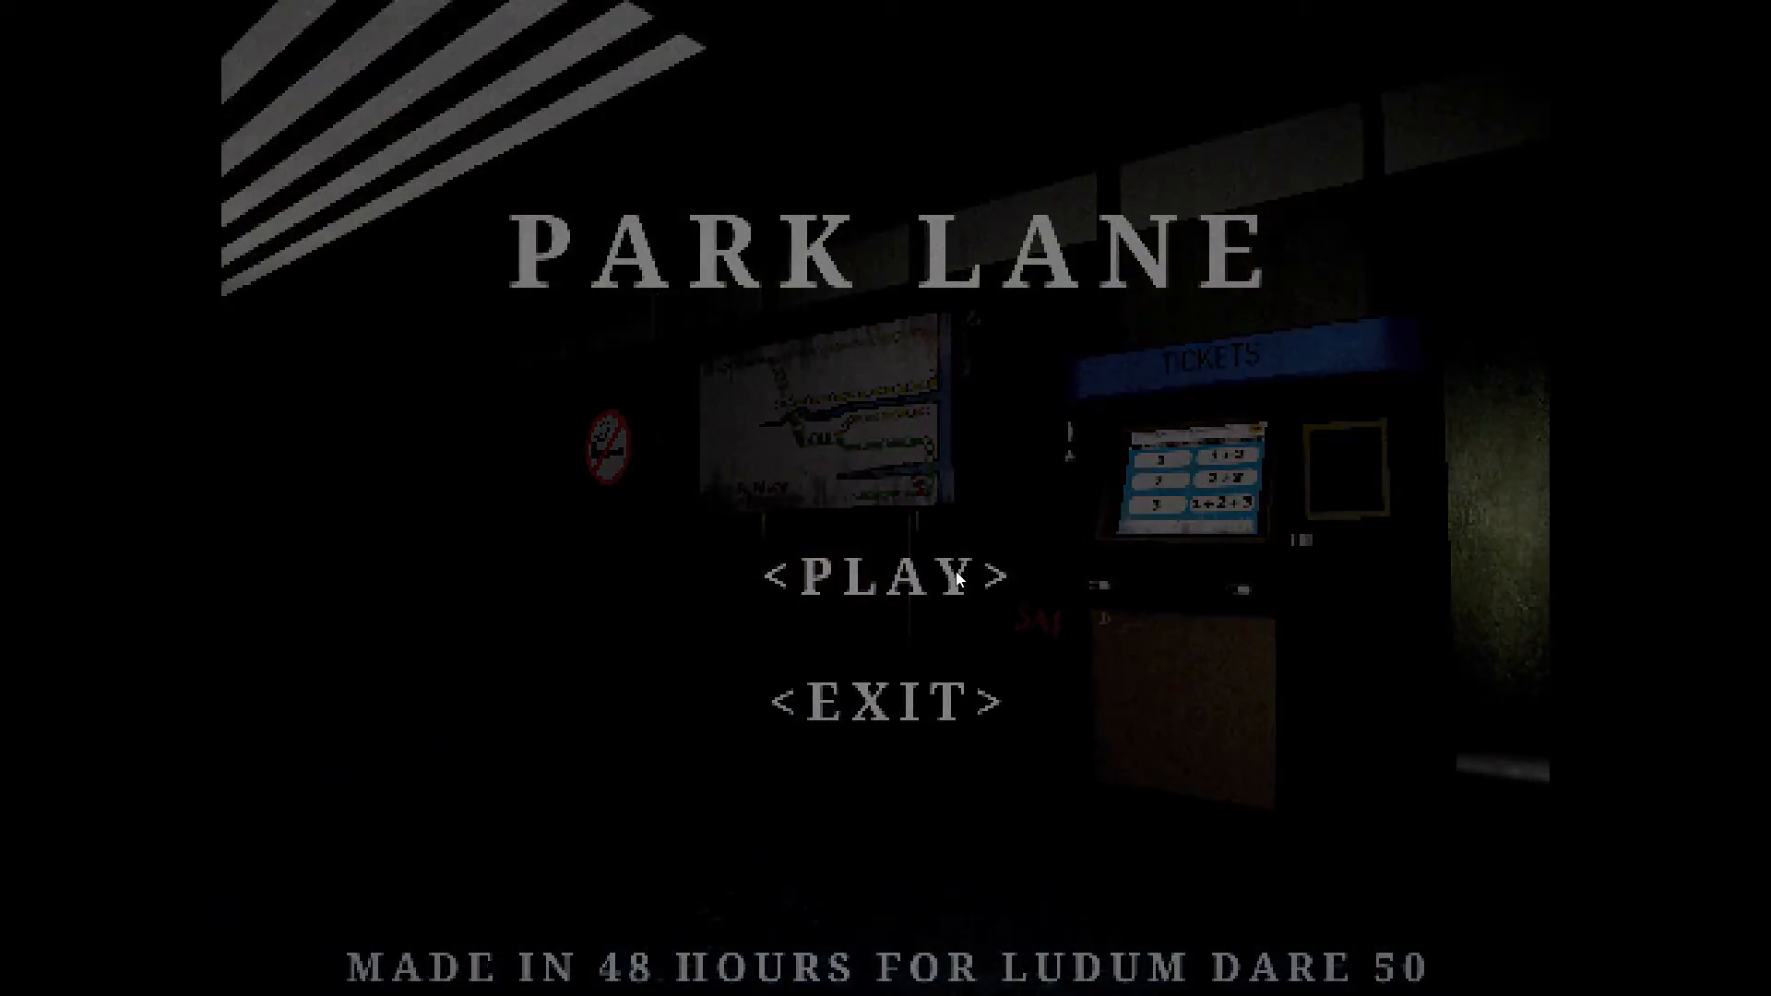
pyautogui.click(886, 573)
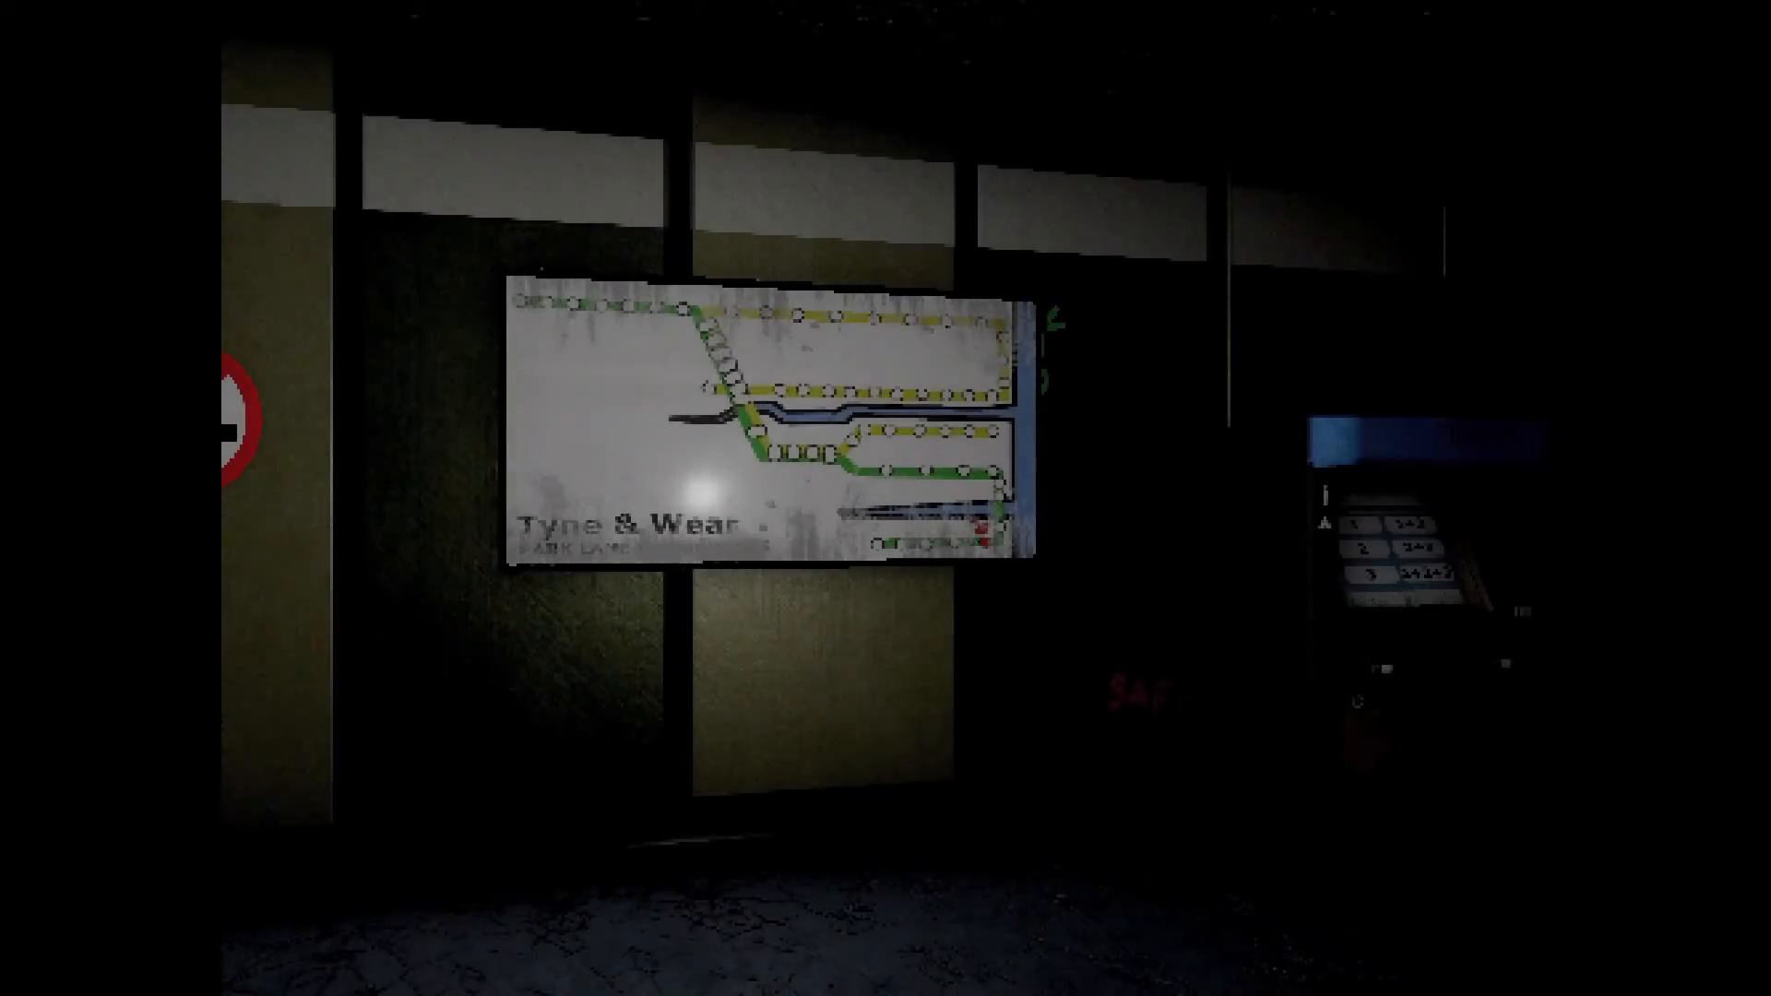
pyautogui.moveTo(886, 499)
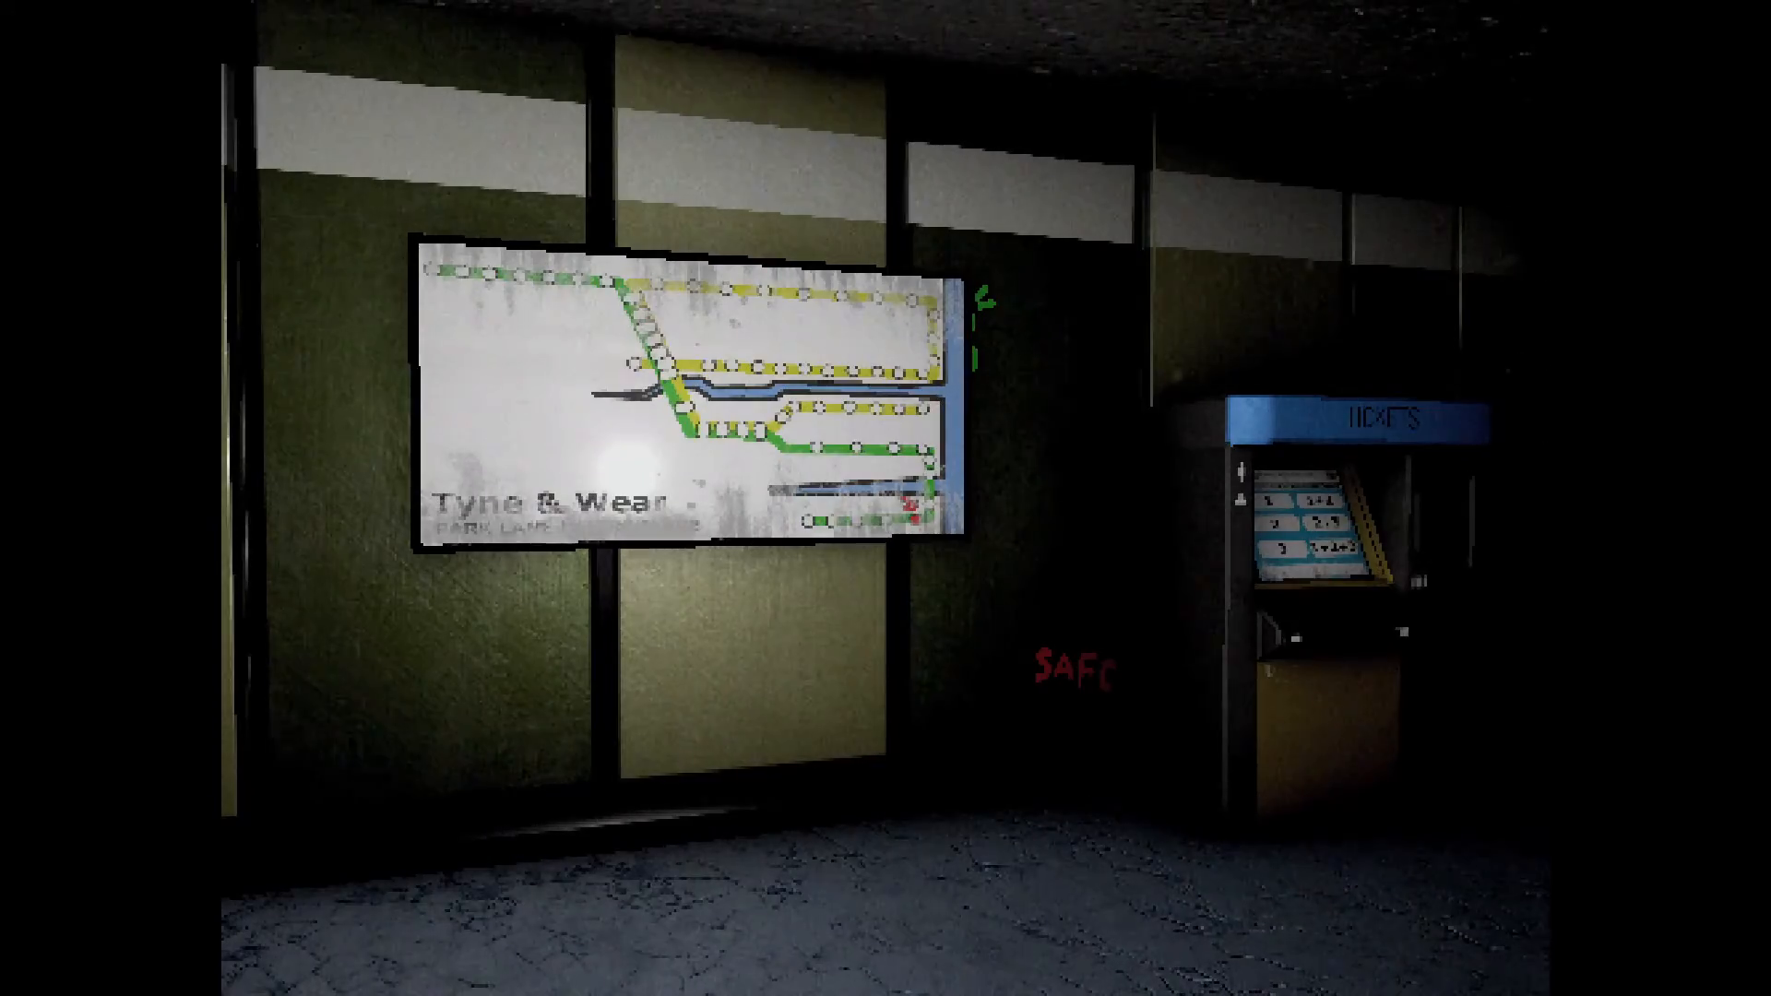
pyautogui.moveTo(886, 498)
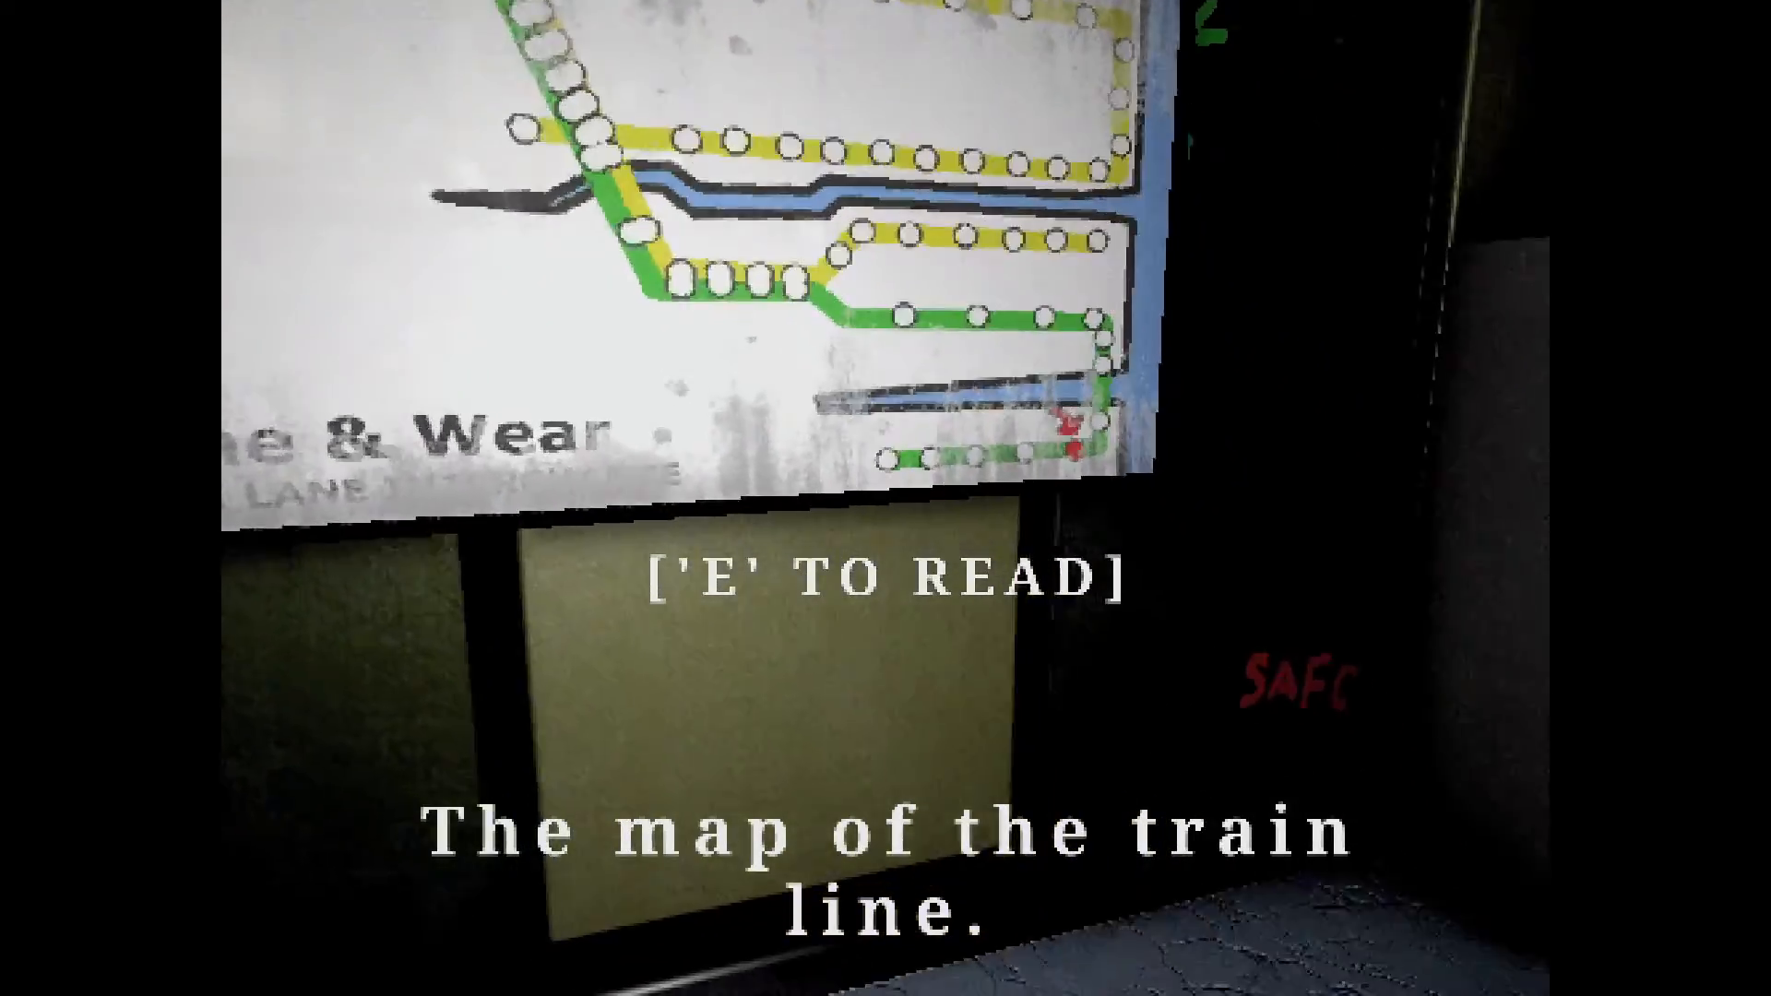
pyautogui.moveTo(885, 498)
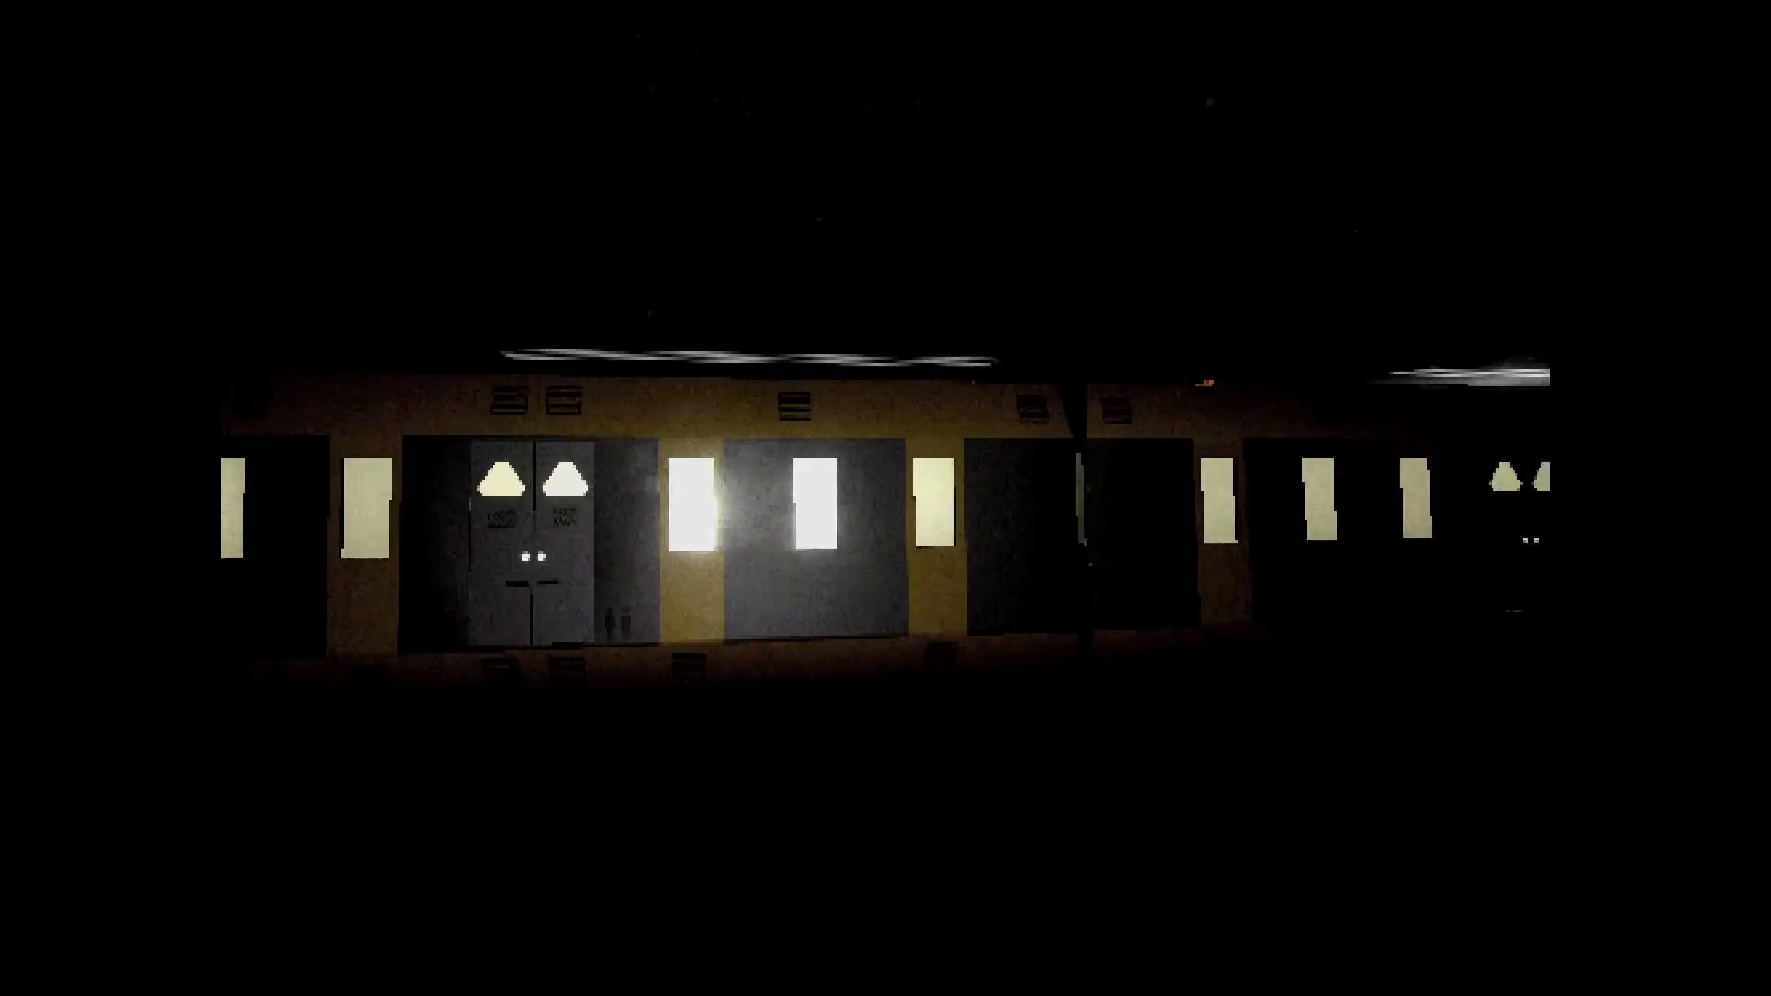
pyautogui.moveTo(886, 498)
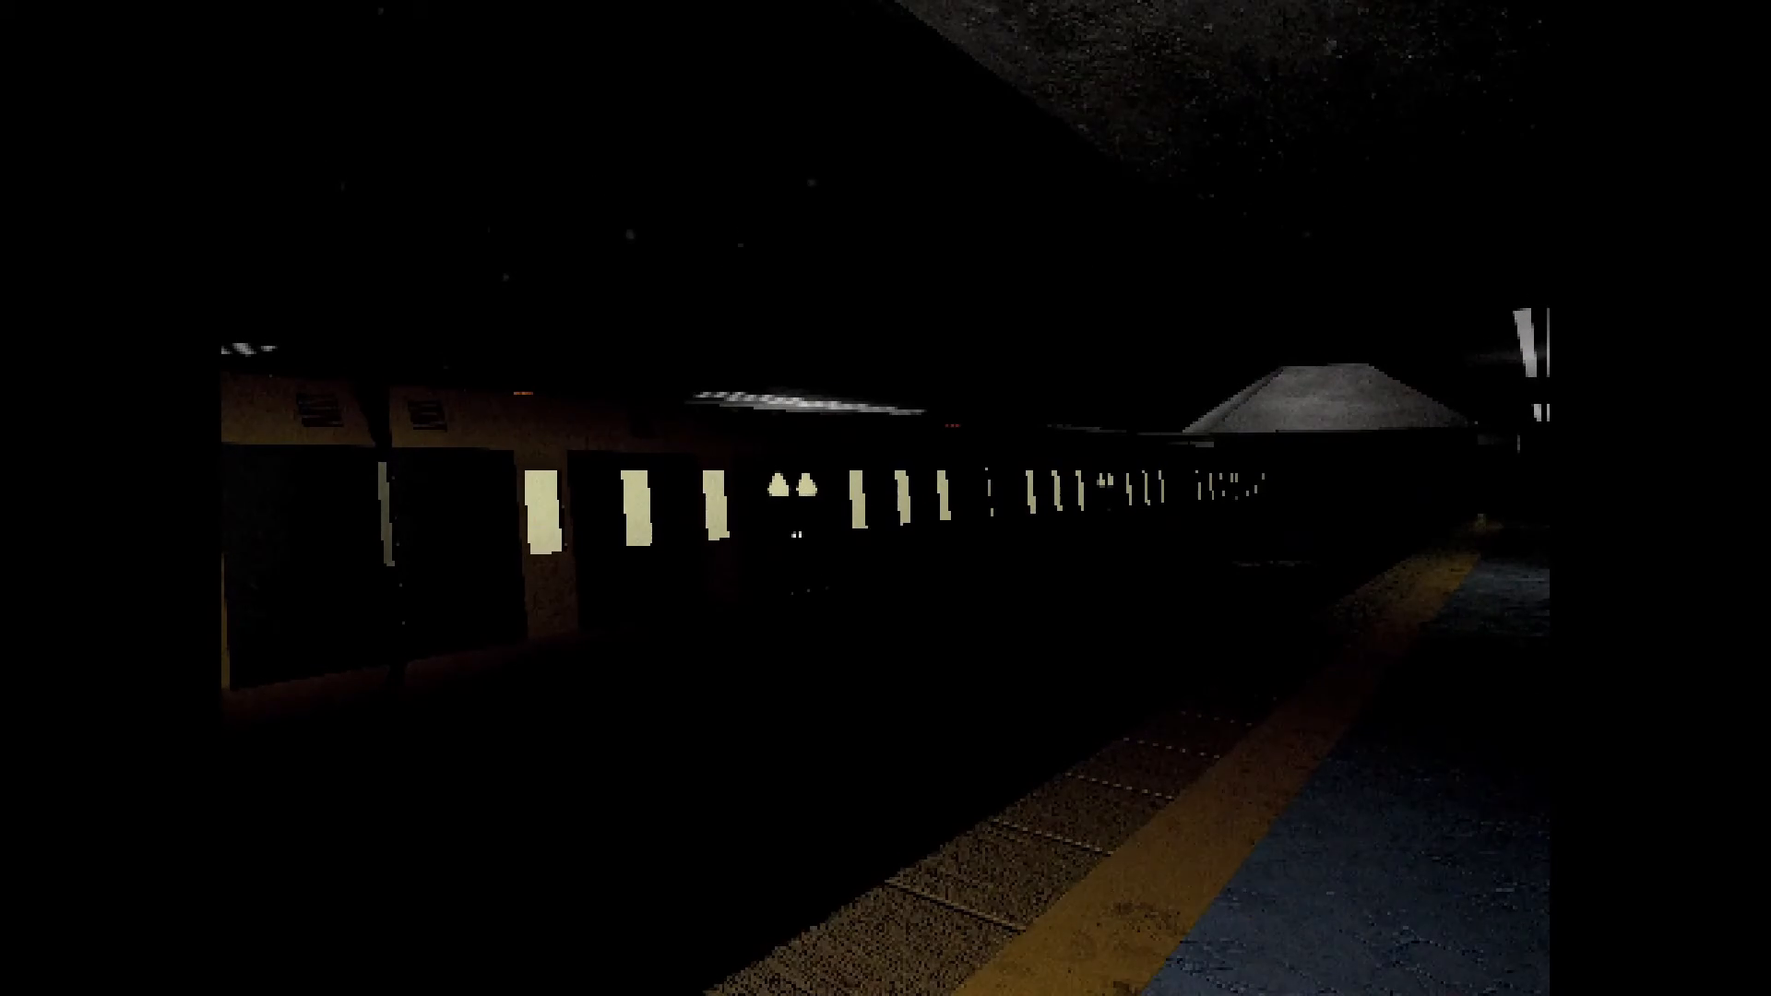
pyautogui.moveTo(885, 498)
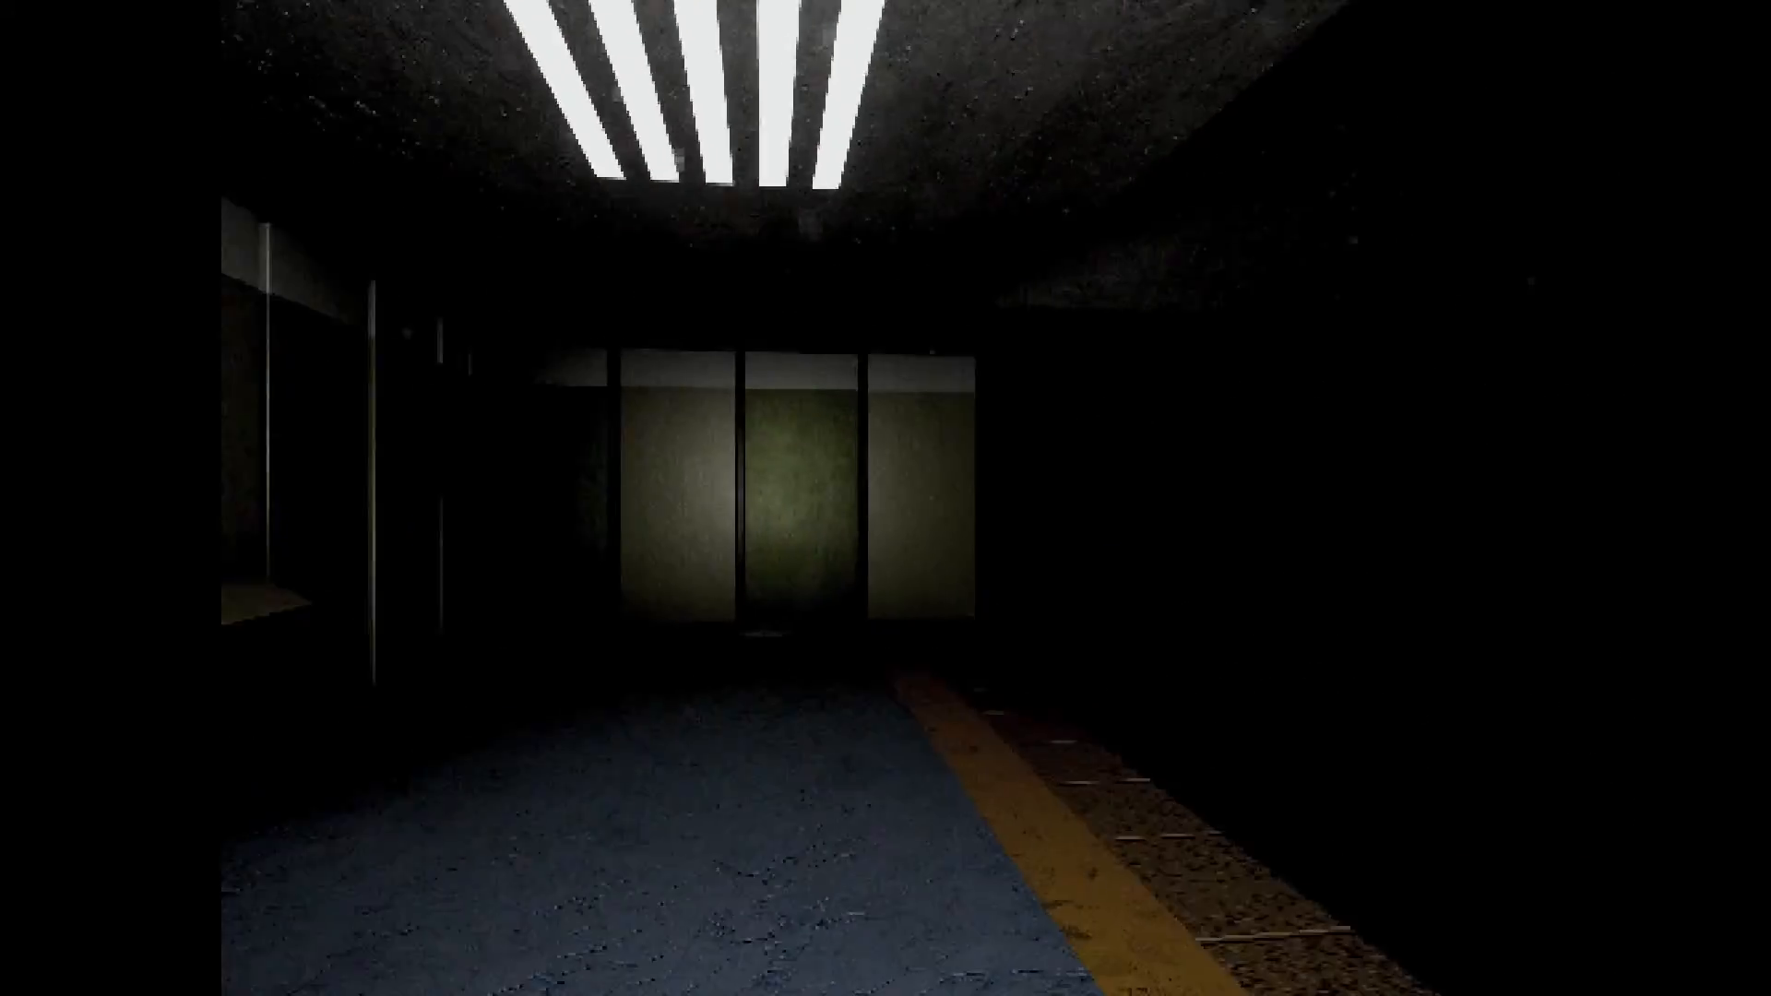
pyautogui.press('W')
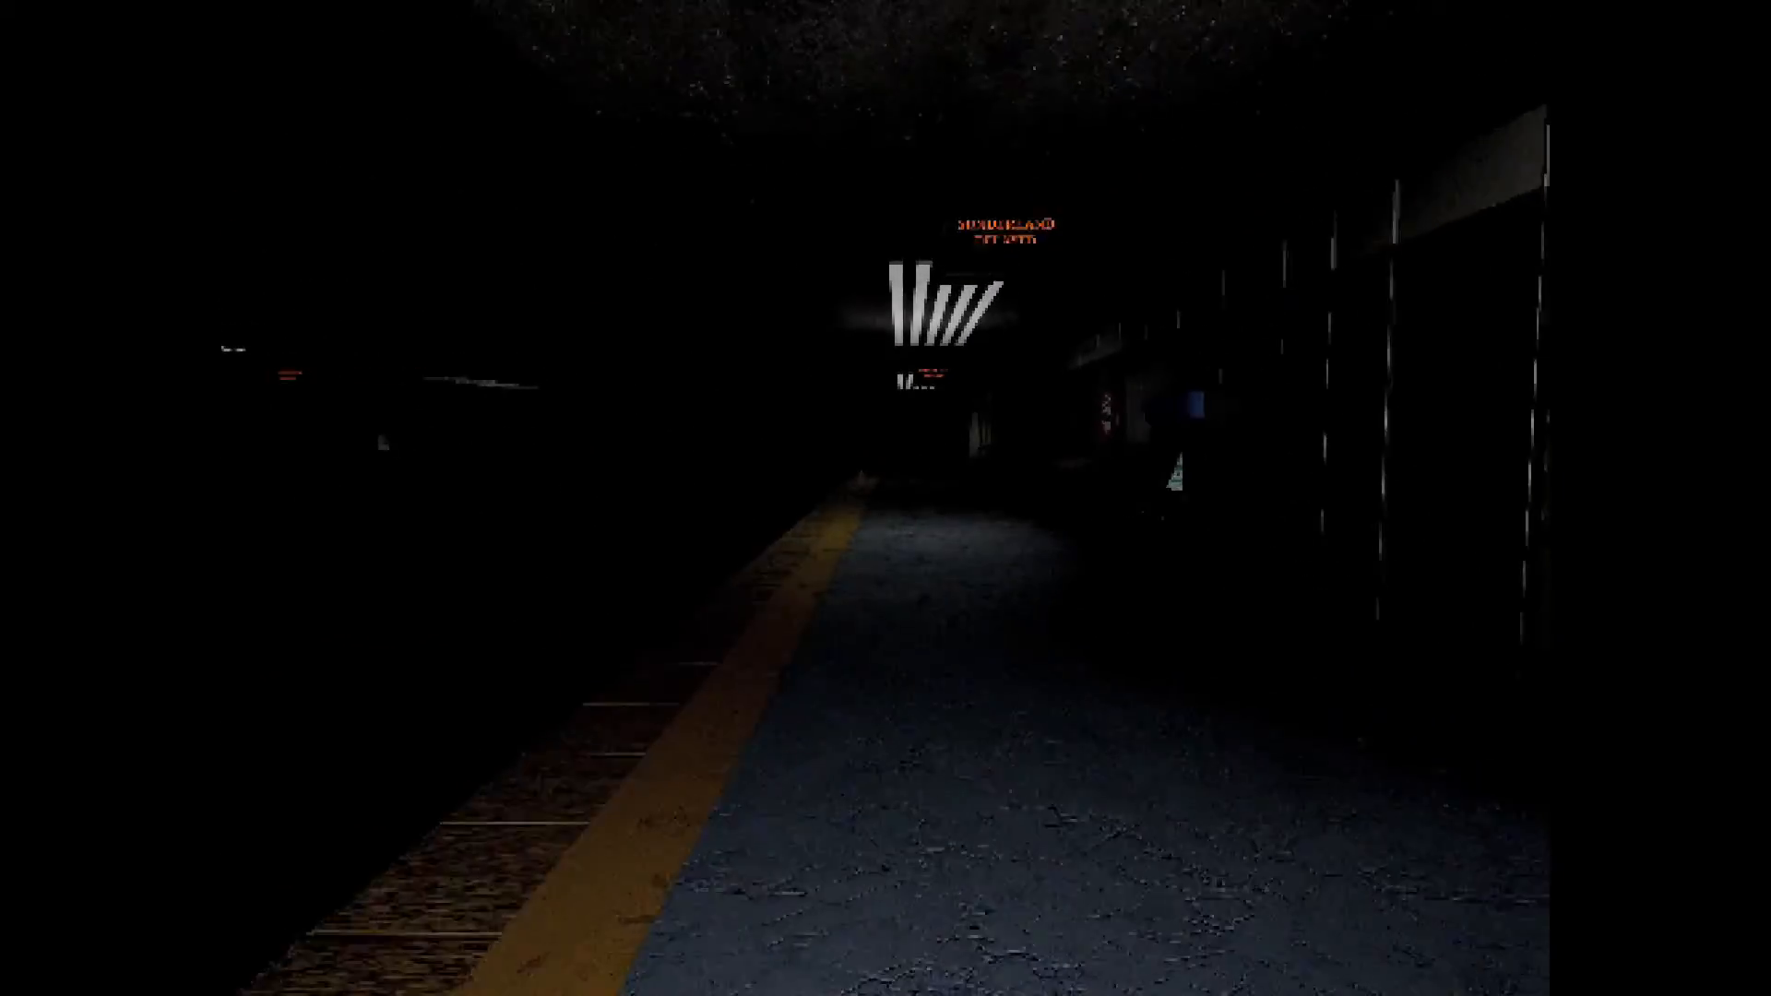
pyautogui.moveTo(886, 498)
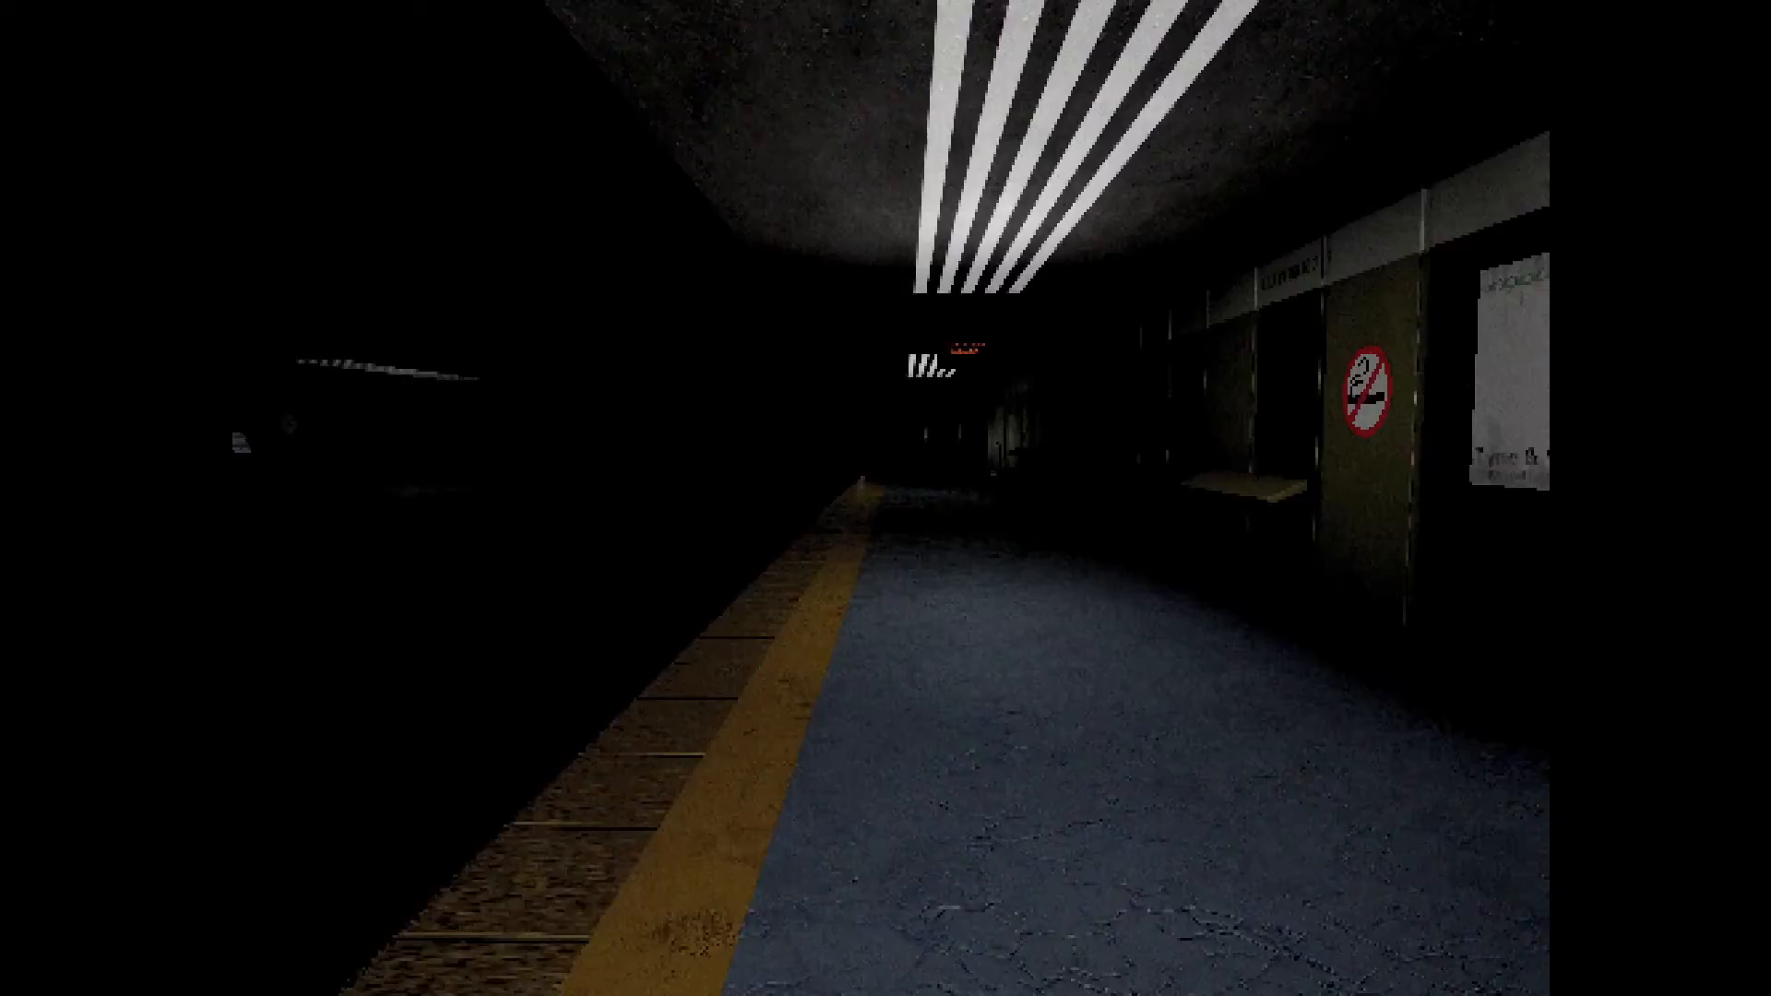